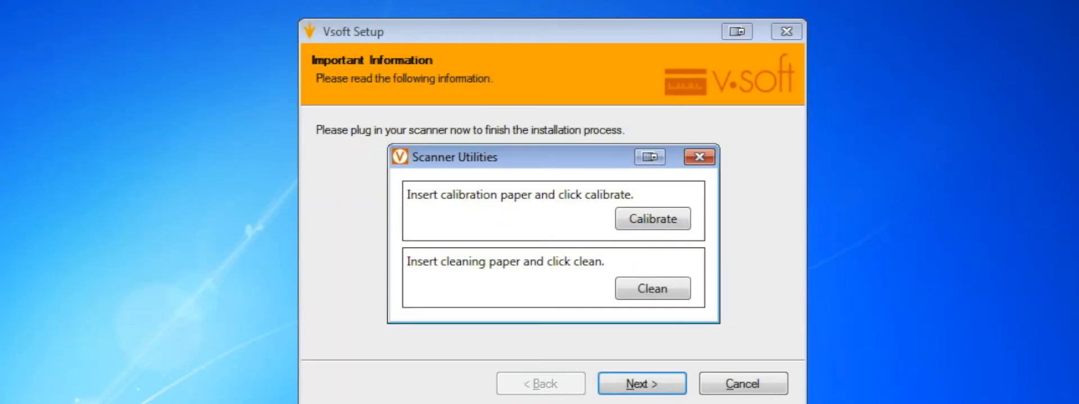
Step: Calibrate the scanner and confirm the 'Calibration completed.' message, reaching Installation Successful
{"action": "left_click", "coordinate": [650, 219]}
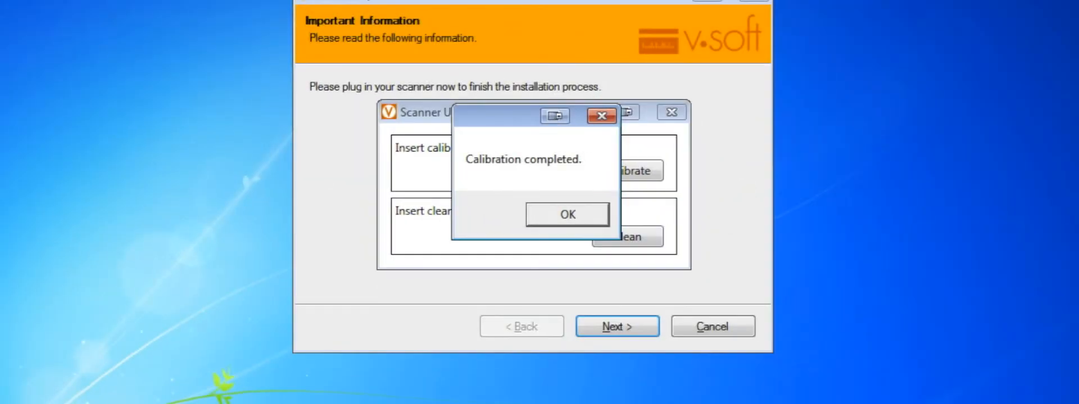
{"action": "left_click", "coordinate": [567, 214]}
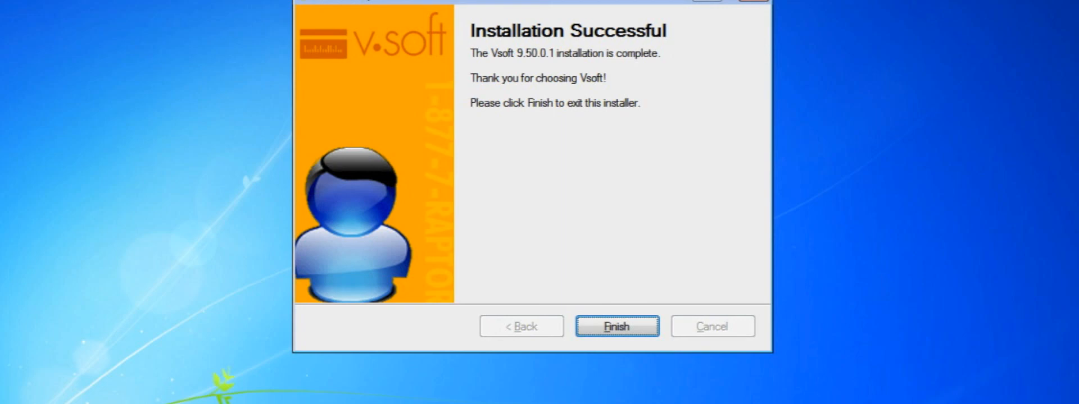